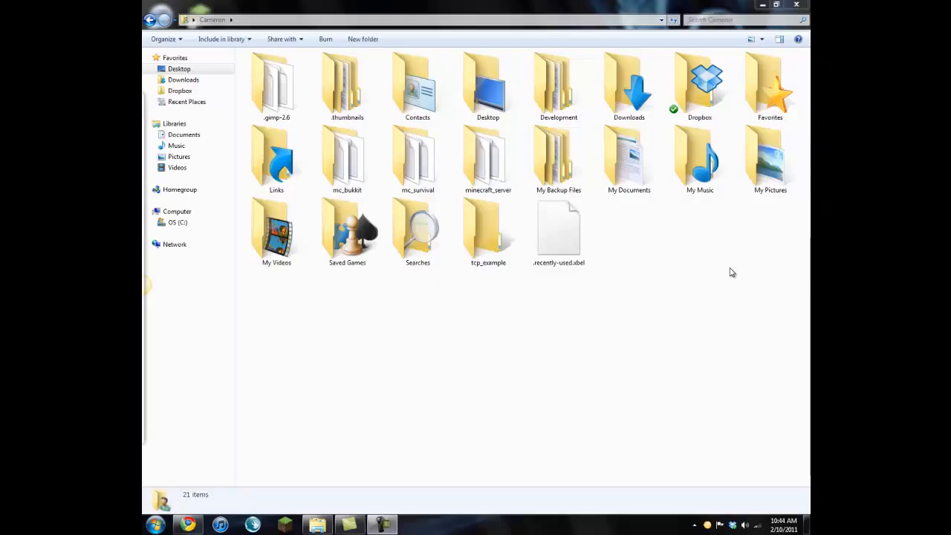
{"action": "mouse_move", "coordinate": [713, 274]}
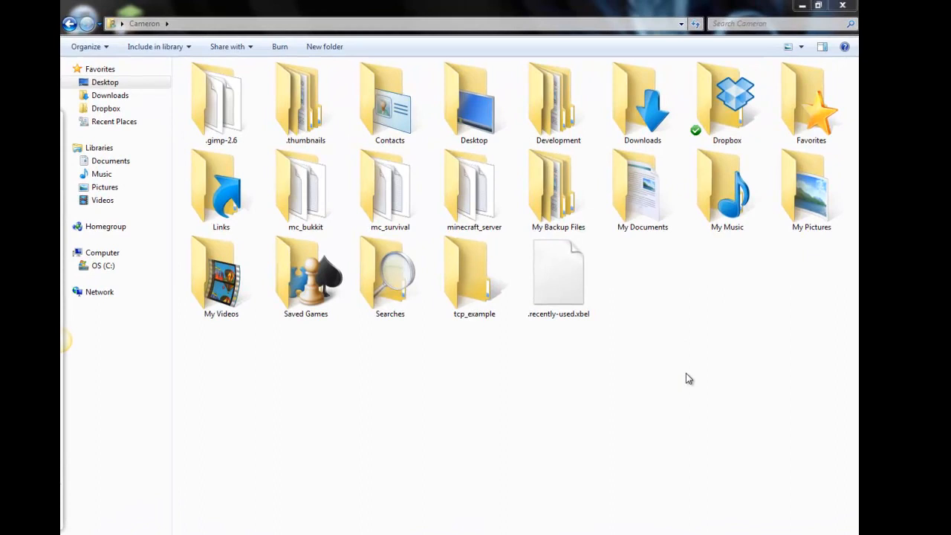
{"action": "mouse_move", "coordinate": [678, 394]}
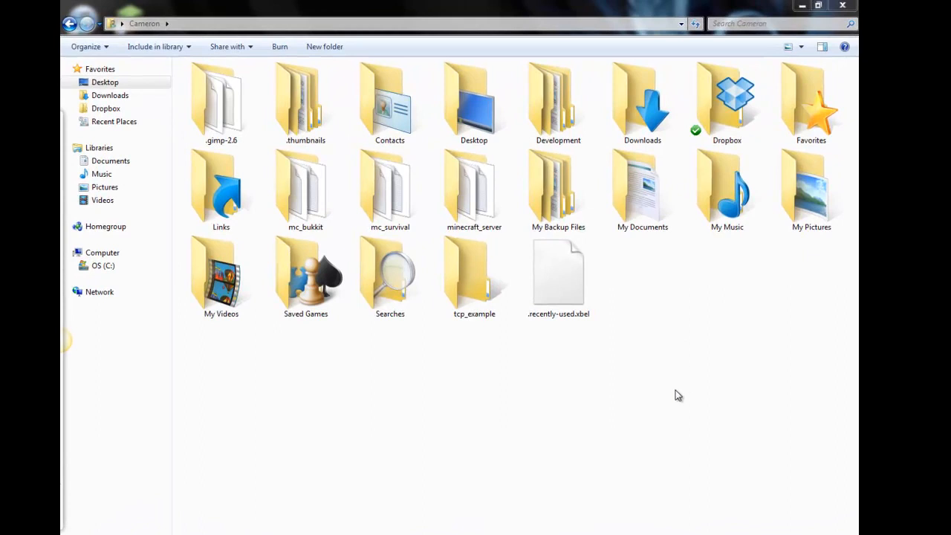
{"action": "mouse_move", "coordinate": [571, 427]}
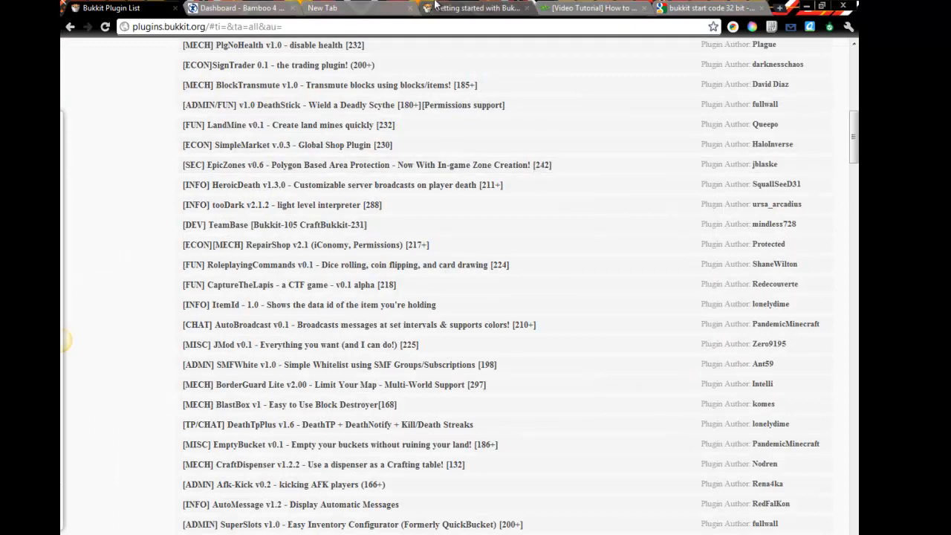
- Open the still-empty tcp_example folder in Explorer
{"action": "left_click", "coordinate": [476, 8]}
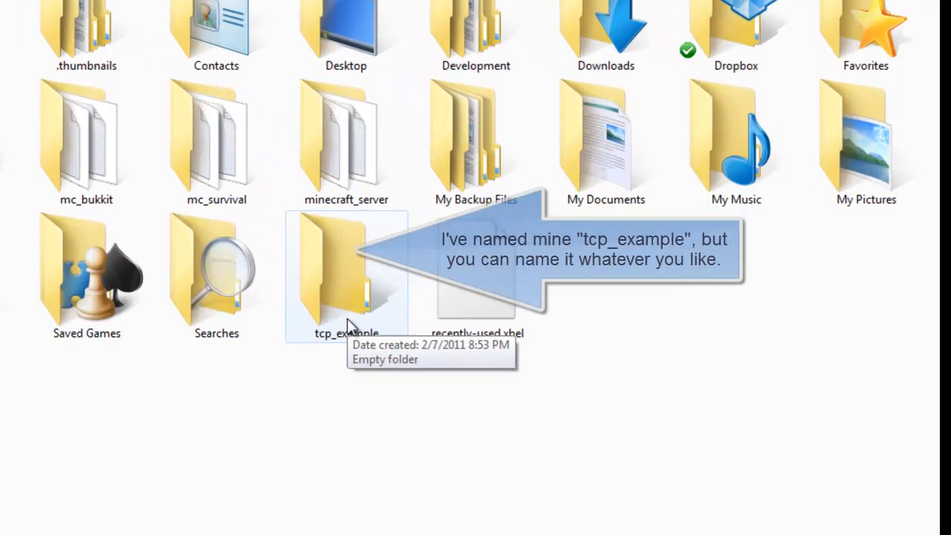
{"action": "double_click", "coordinate": [345, 271]}
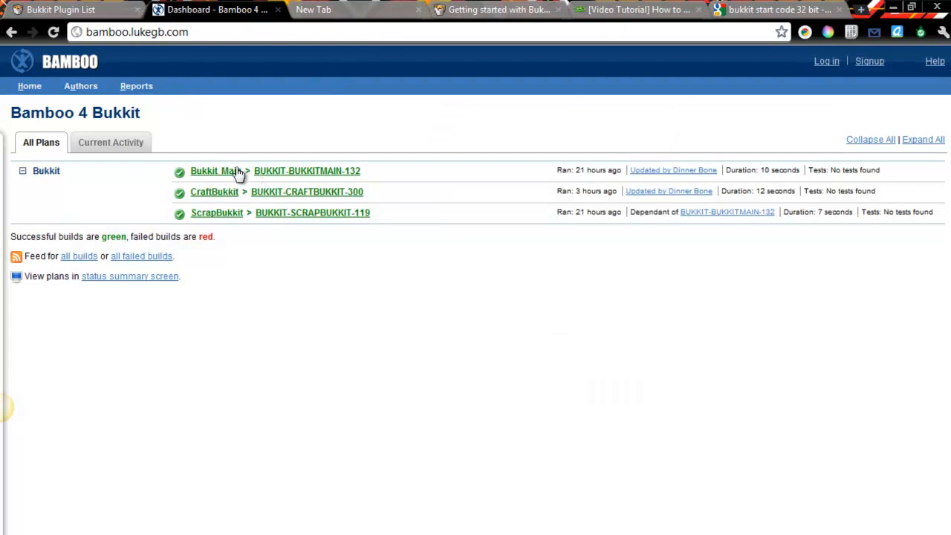
{"action": "mouse_move", "coordinate": [283, 243]}
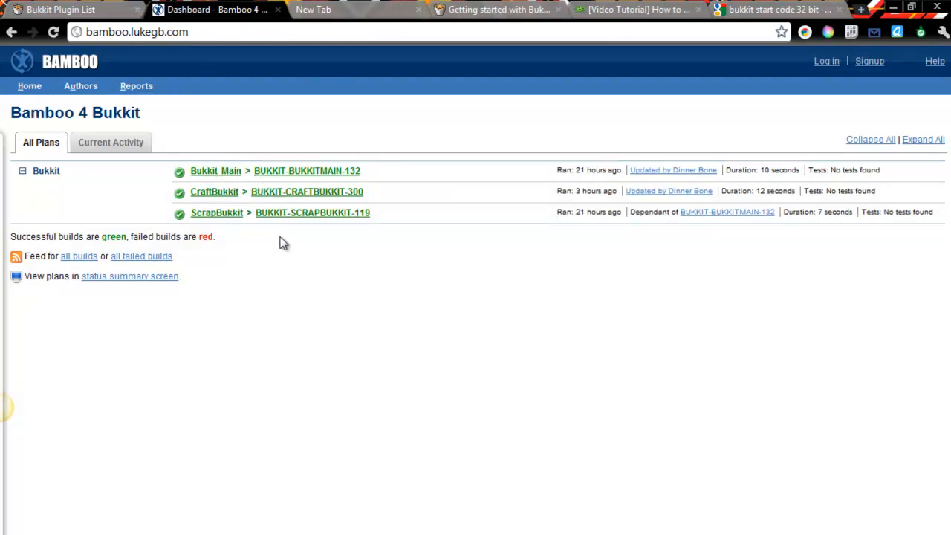
{"action": "mouse_move", "coordinate": [312, 194]}
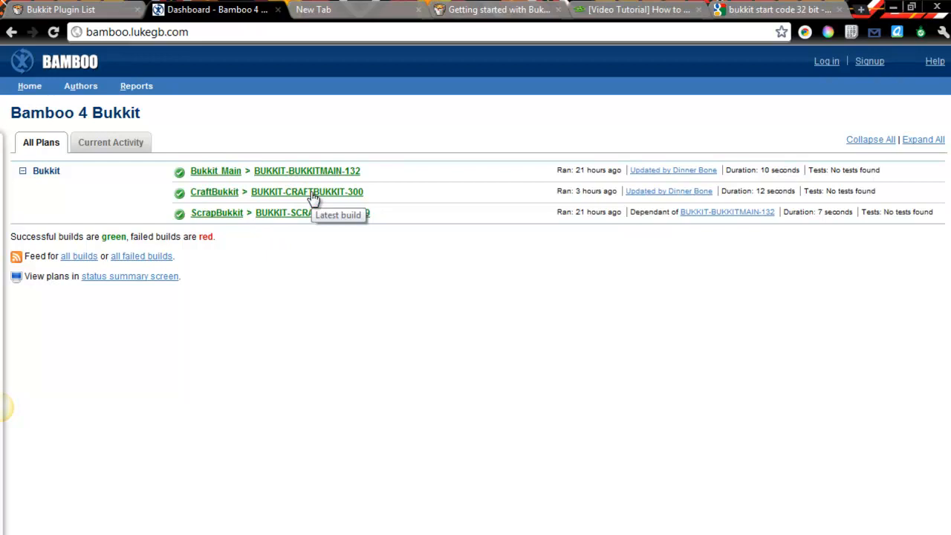
- Save the CraftBukkit JAR artifact from CraftBukkit build #300
{"action": "left_click", "coordinate": [306, 191]}
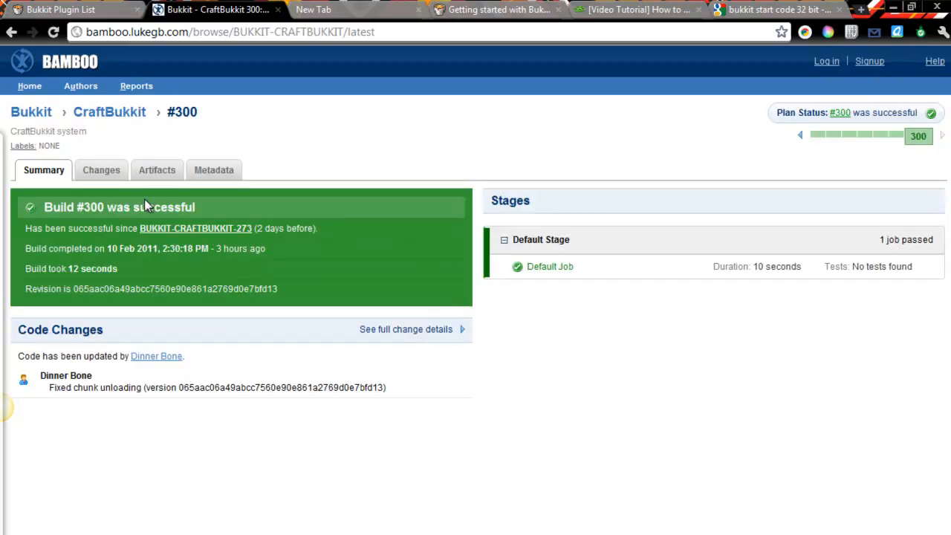
{"action": "left_click", "coordinate": [157, 169]}
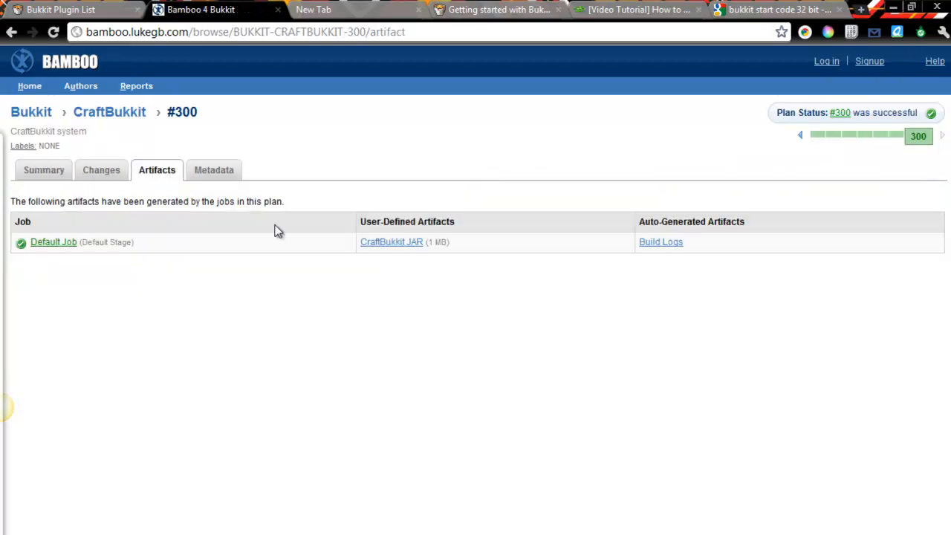
{"action": "mouse_move", "coordinate": [390, 247]}
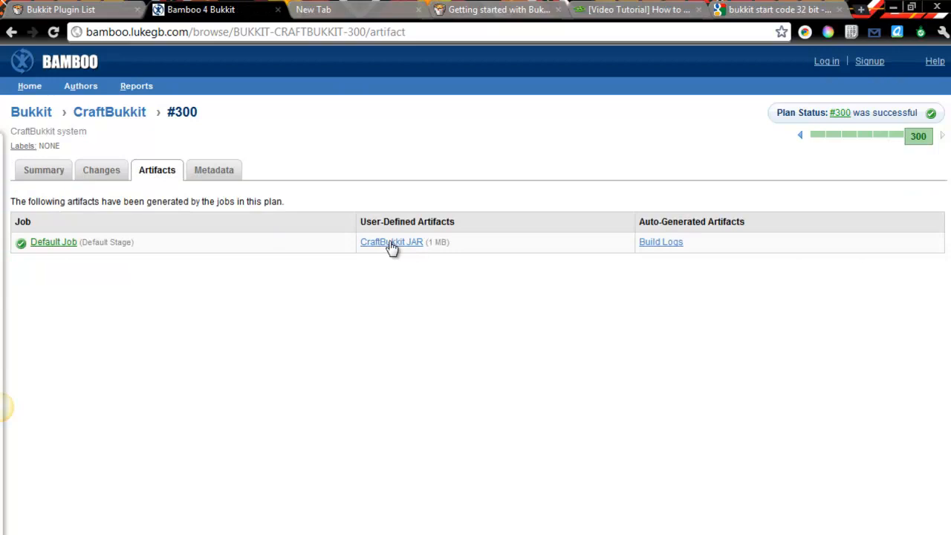
{"action": "right_click", "coordinate": [391, 241]}
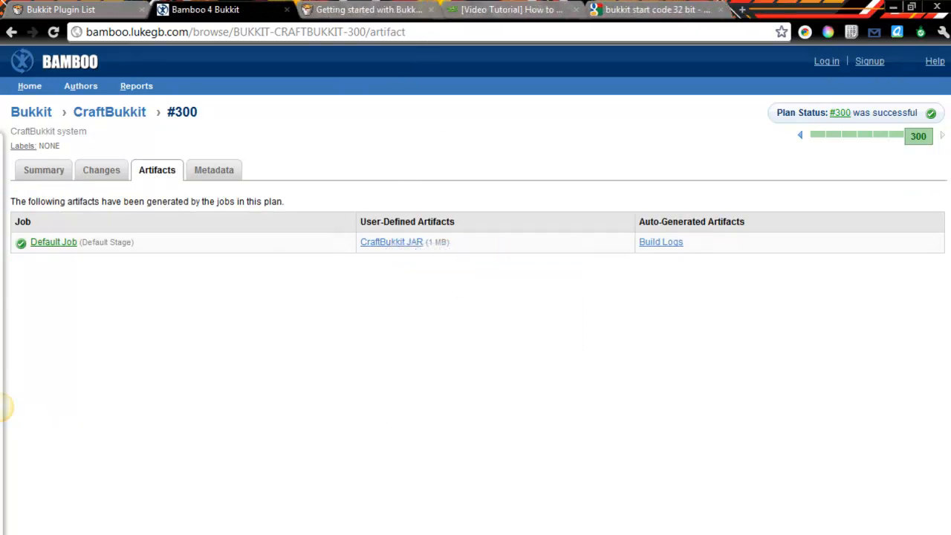
{"action": "mouse_move", "coordinate": [52, 89]}
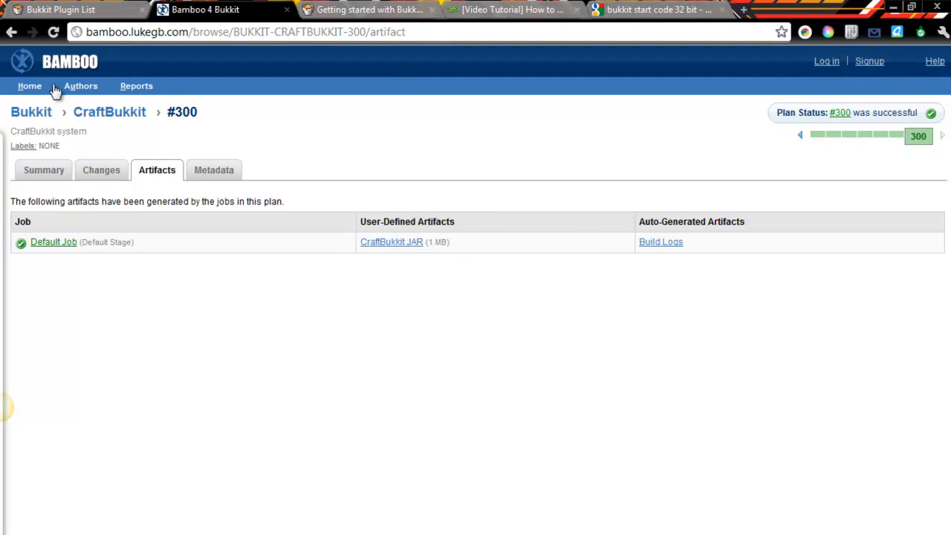
- Go back Home and view the artifacts of Bukkit Main build #132
{"action": "left_click", "coordinate": [29, 85]}
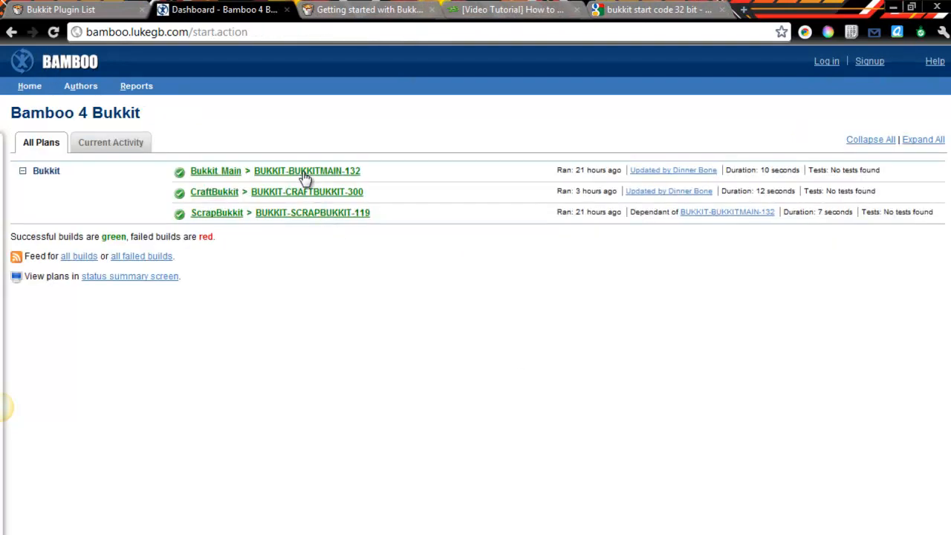
{"action": "left_click", "coordinate": [306, 170]}
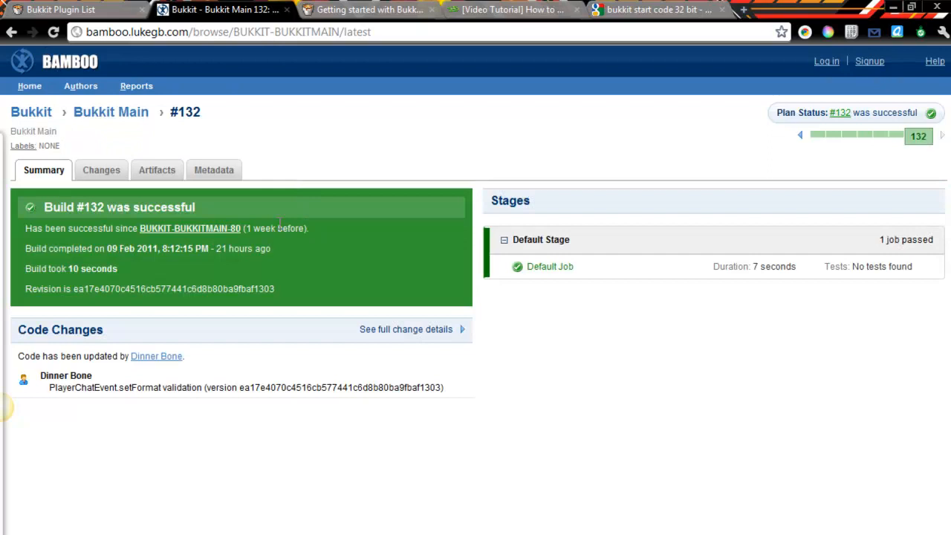
{"action": "left_click", "coordinate": [156, 170]}
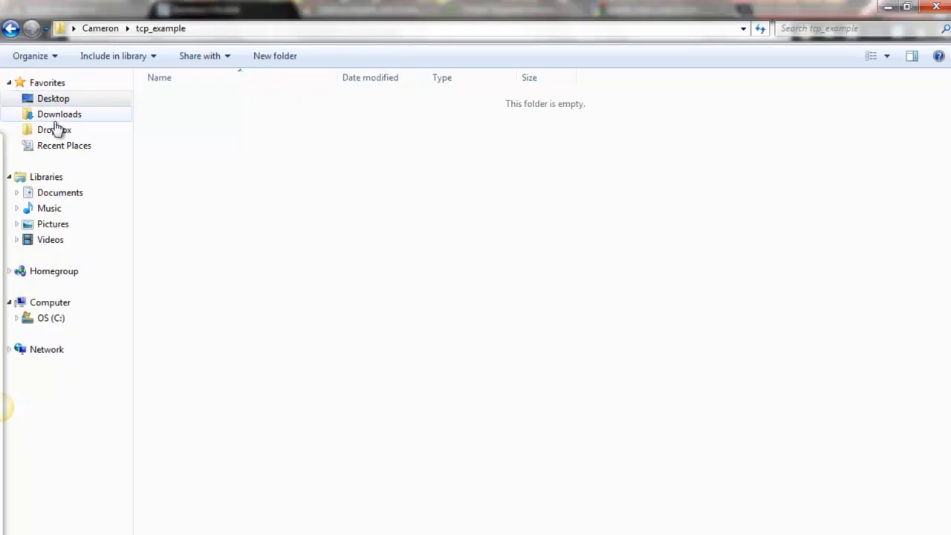
- Open the Downloads folder containing the downloaded Bukkit jars
{"action": "left_click", "coordinate": [59, 113]}
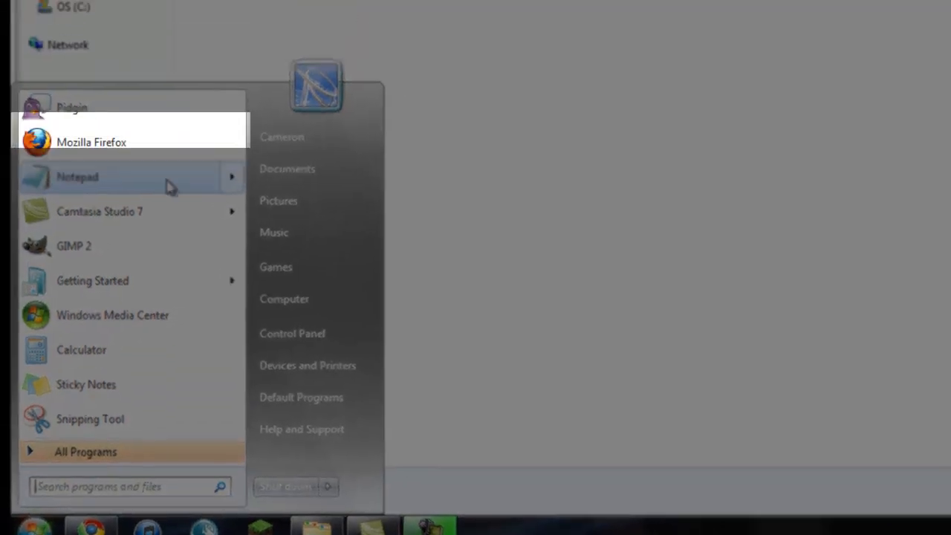
- Launch Notepad and save an empty file as startserver.bat (All Files) in tcp_example
{"action": "left_click", "coordinate": [77, 176]}
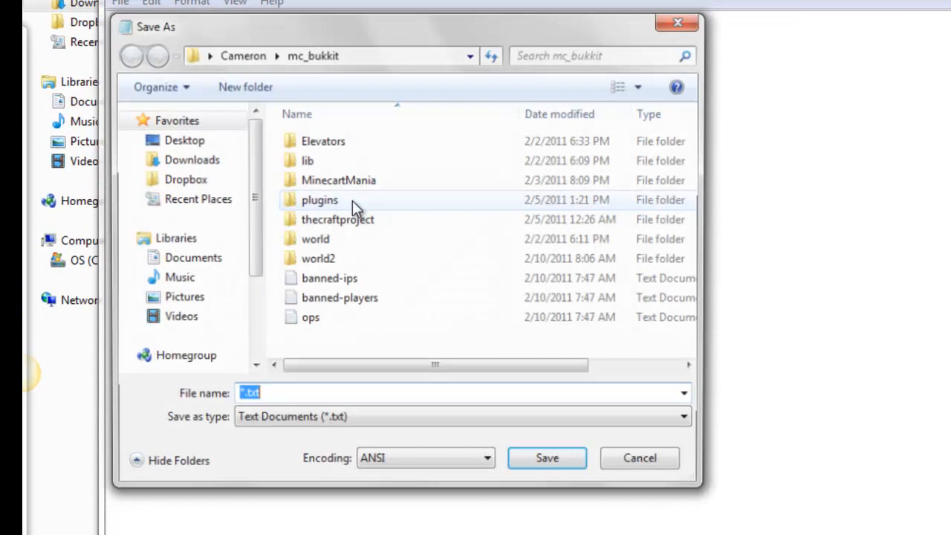
{"action": "left_click", "coordinate": [242, 55]}
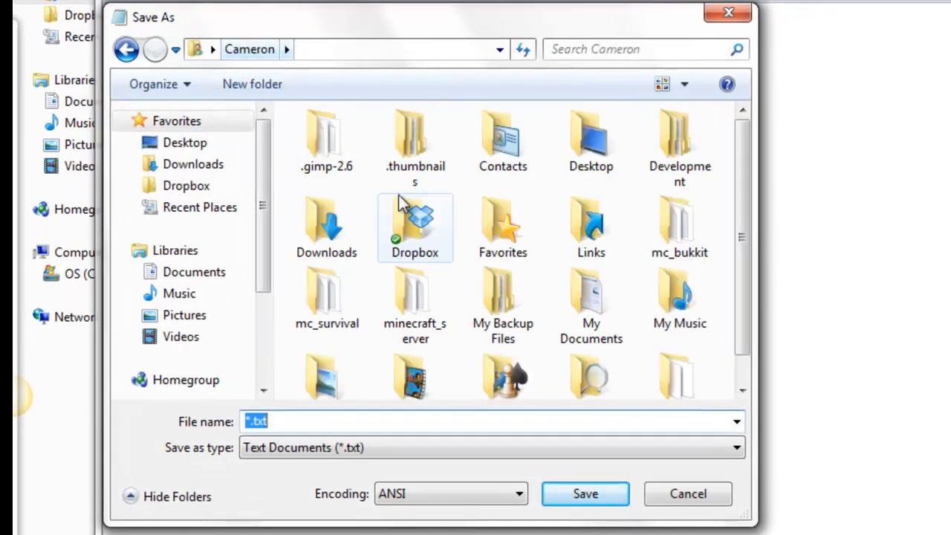
{"action": "left_click", "coordinate": [680, 349]}
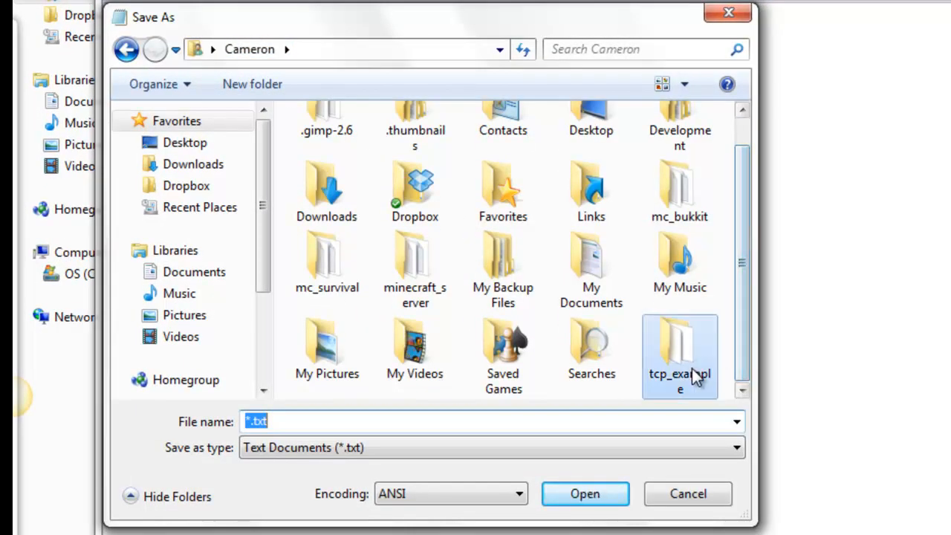
{"action": "double_click", "coordinate": [680, 342]}
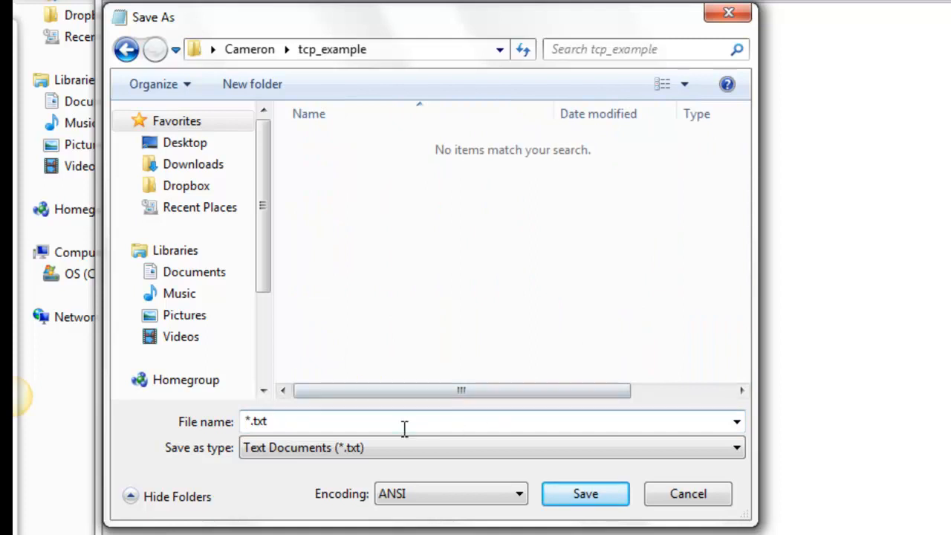
{"action": "left_click", "coordinate": [482, 447]}
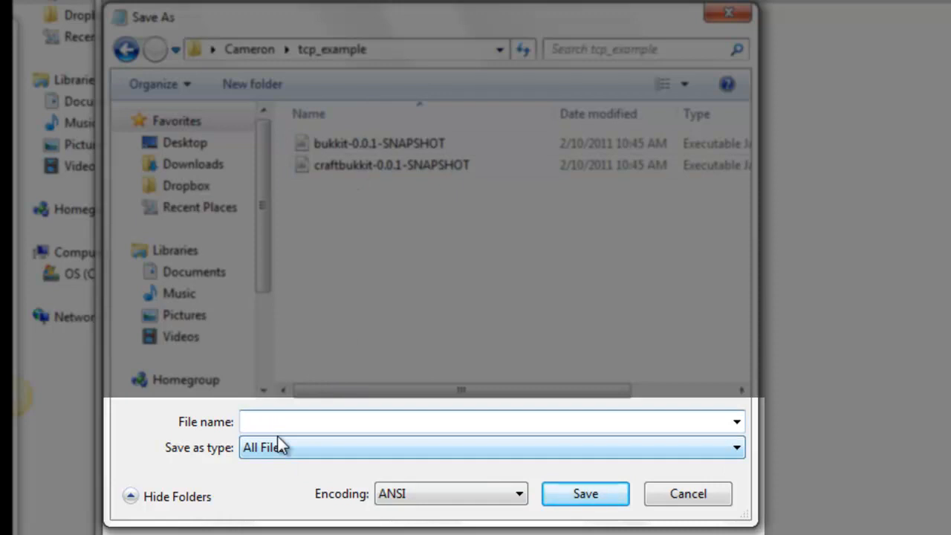
{"action": "type", "text": "startserver."}
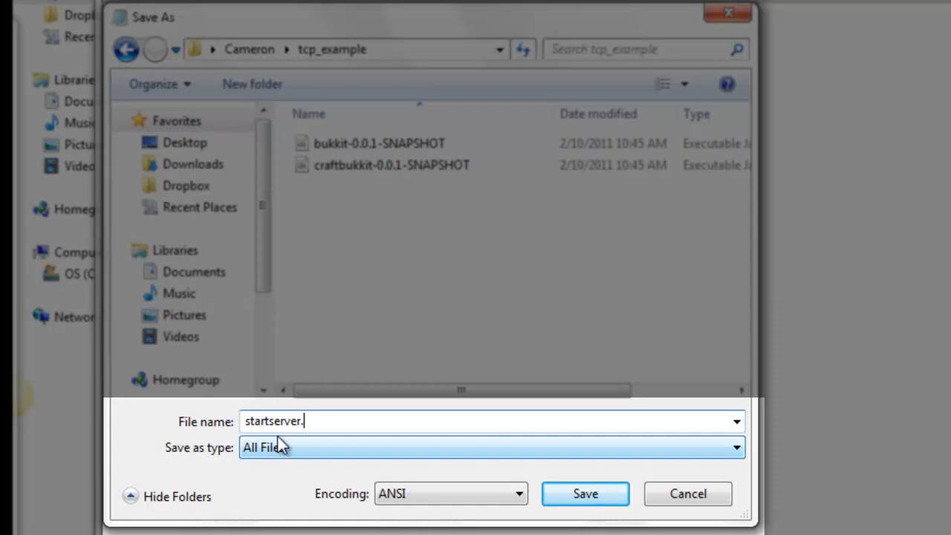
{"action": "type", "text": "bat"}
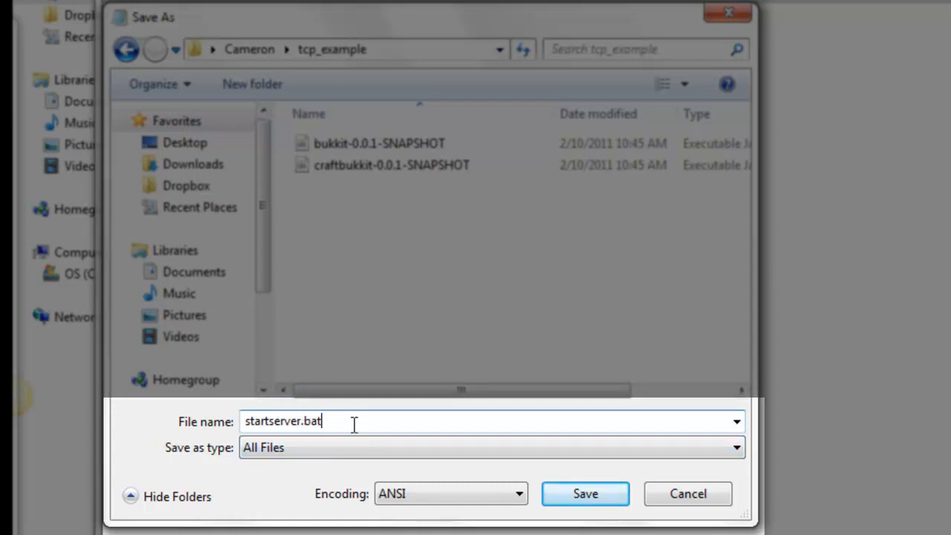
{"action": "left_click", "coordinate": [585, 494]}
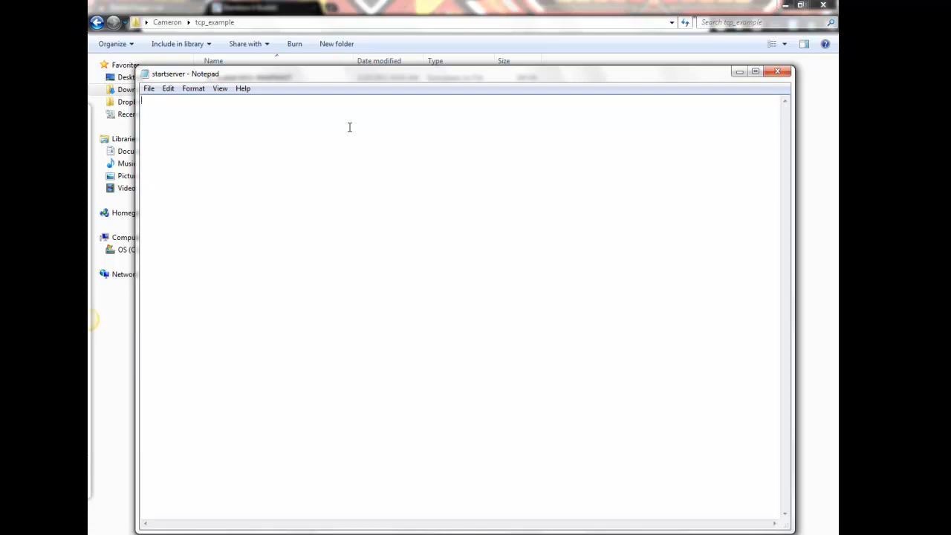
{"action": "mouse_move", "coordinate": [341, 136]}
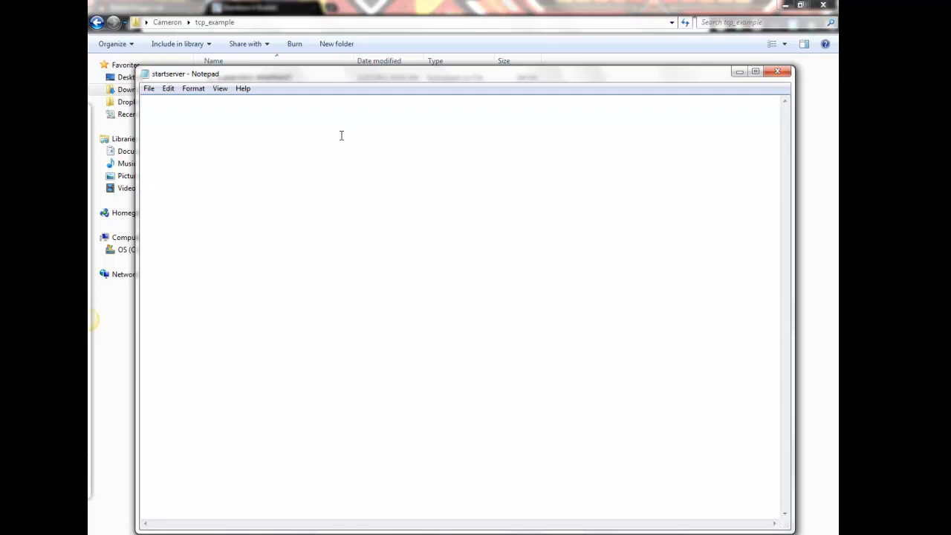
{"action": "type", "text": "@echo off"}
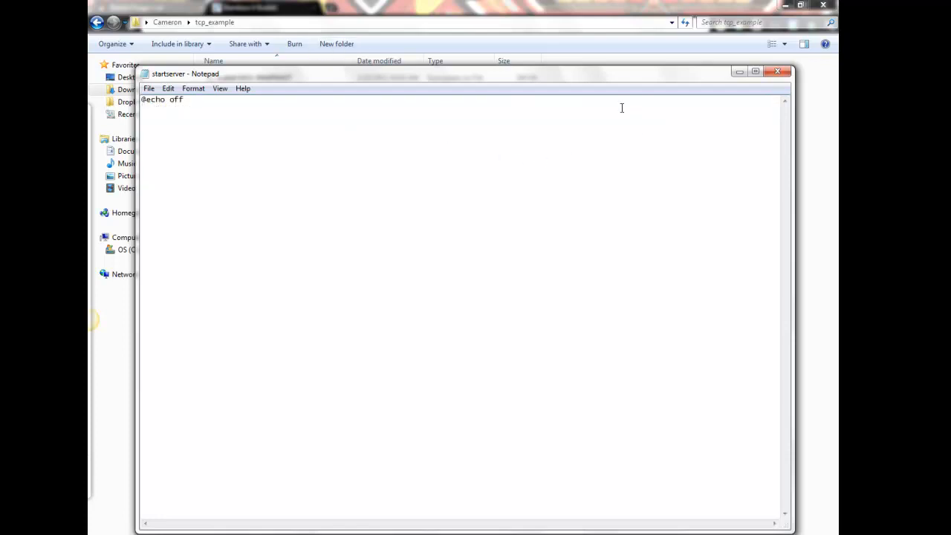
{"action": "type", "text": "\"%ProgramFiles(x86)%\\Java\\jre6\\bin\\java.-exe\" -Xms1024M -Xmx1024M -jar craftbukkit-0.0.1-SNAPSHOT.jar nogui"}
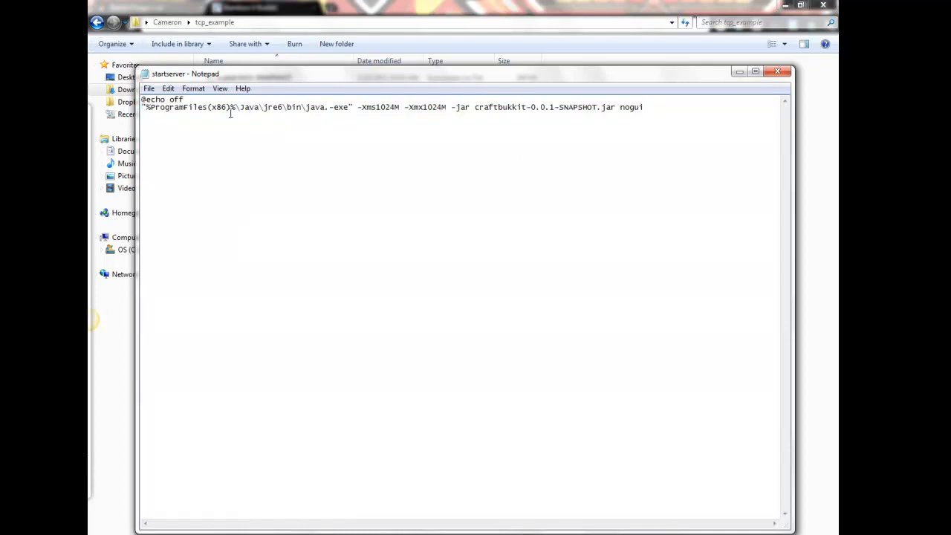
{"action": "left_click", "coordinate": [653, 106]}
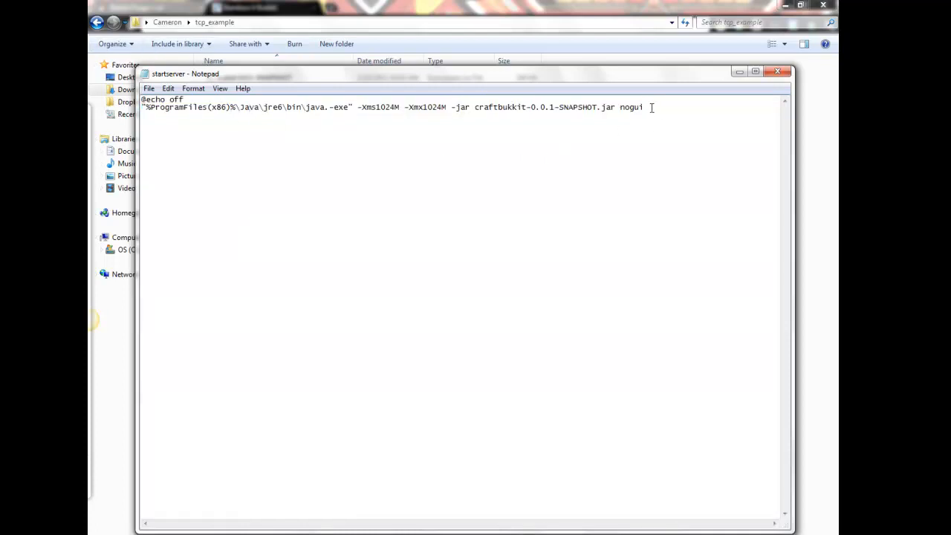
{"action": "mouse_move", "coordinate": [670, 107]}
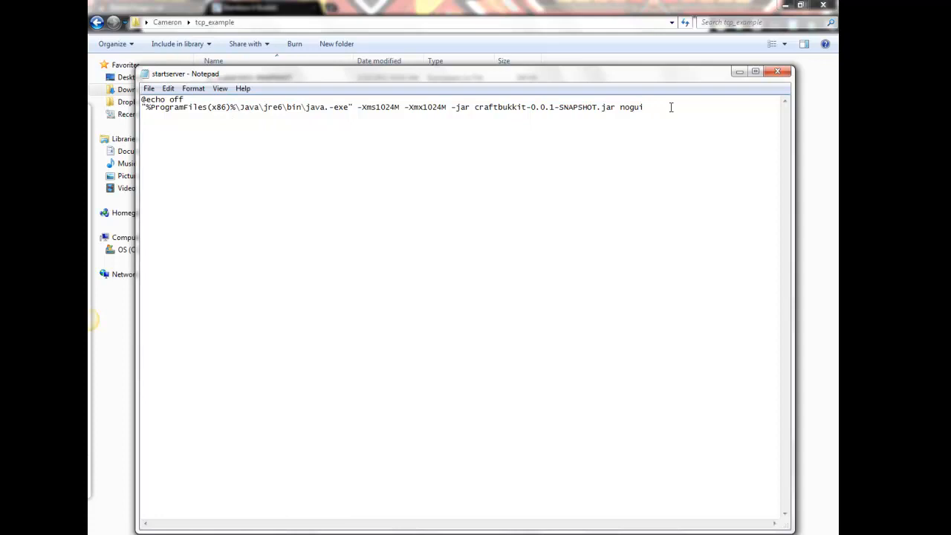
{"action": "left_click", "coordinate": [645, 107]}
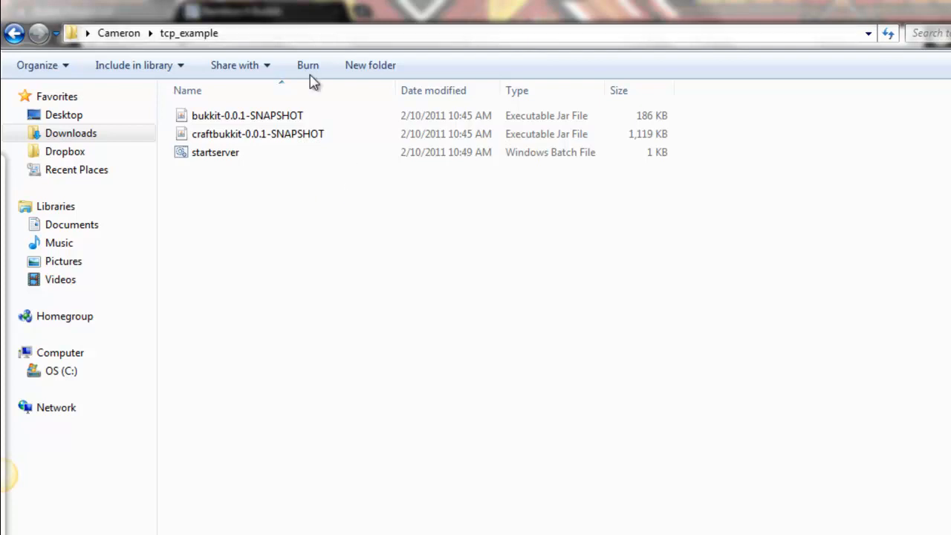
{"action": "mouse_move", "coordinate": [265, 501]}
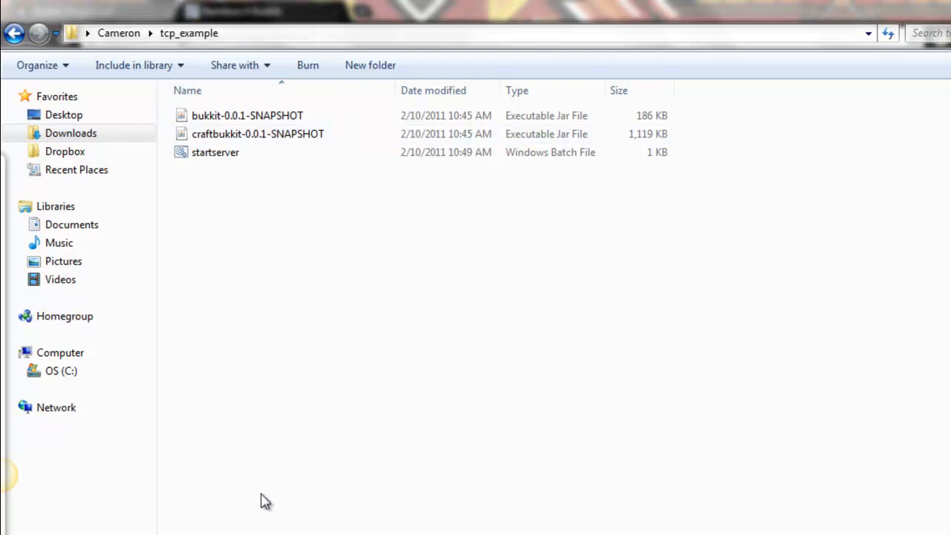
- Try running startserver, then edit it to correct java.-exe to java.exe and save
{"action": "left_click", "coordinate": [215, 152]}
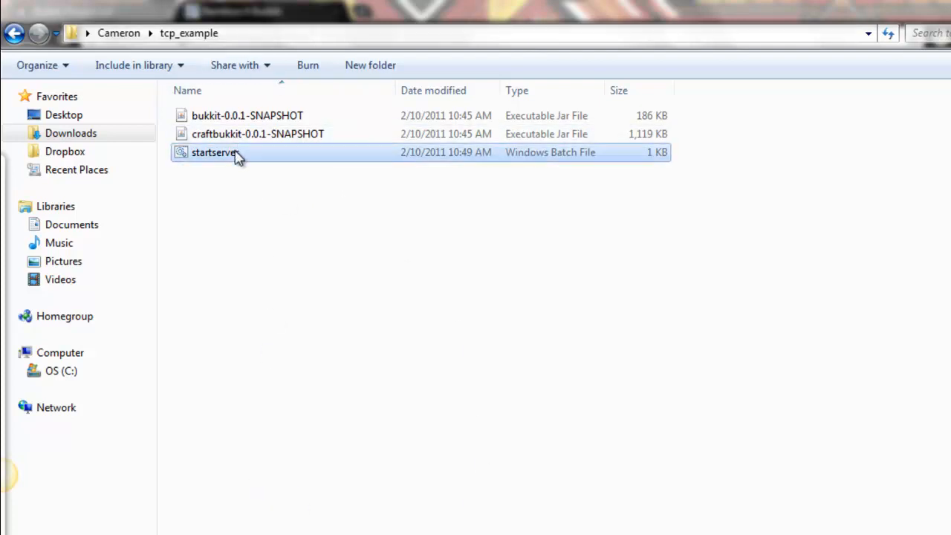
{"action": "double_click", "coordinate": [215, 152]}
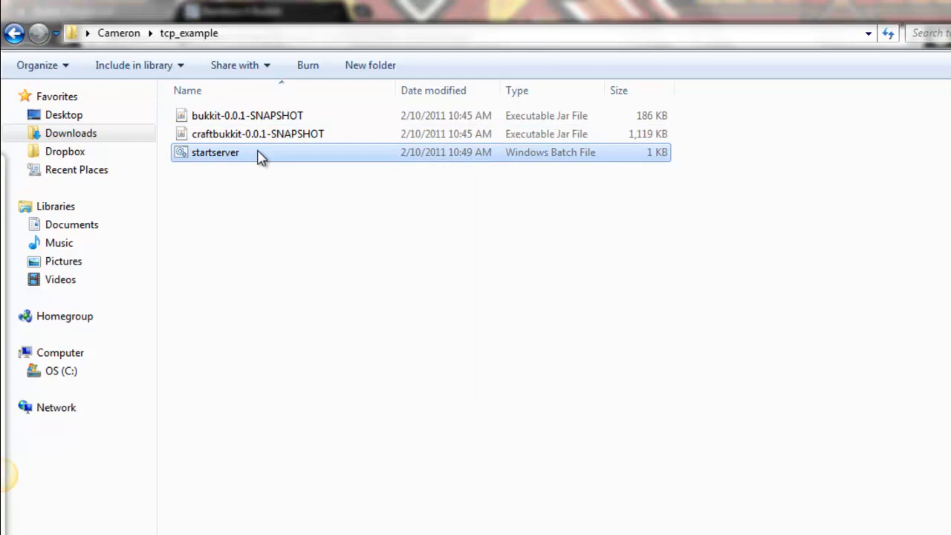
{"action": "right_click", "coordinate": [215, 152]}
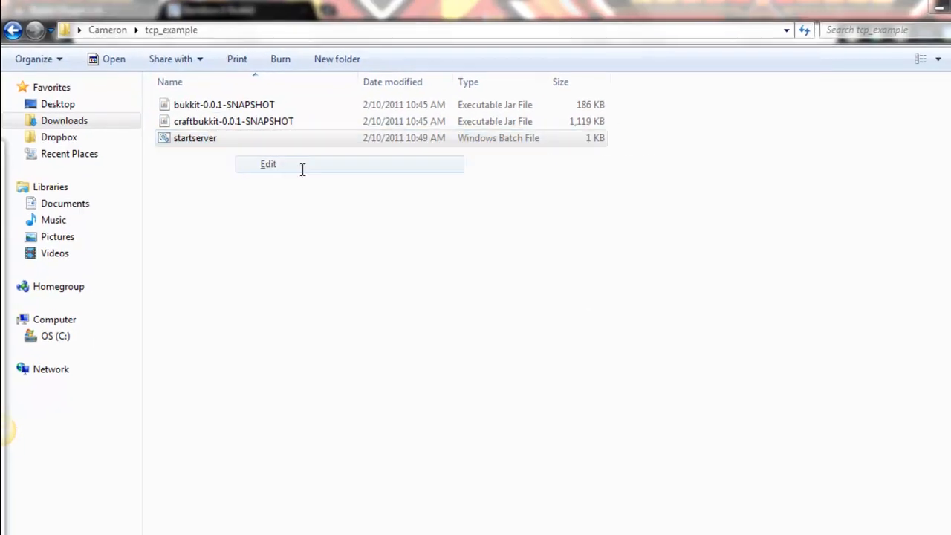
{"action": "left_click", "coordinate": [268, 165]}
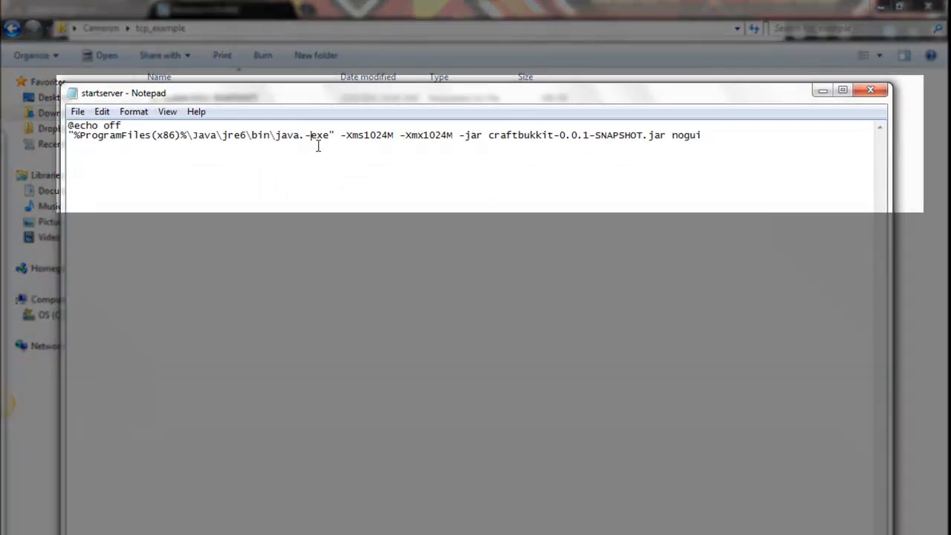
{"action": "double_click", "coordinate": [317, 134]}
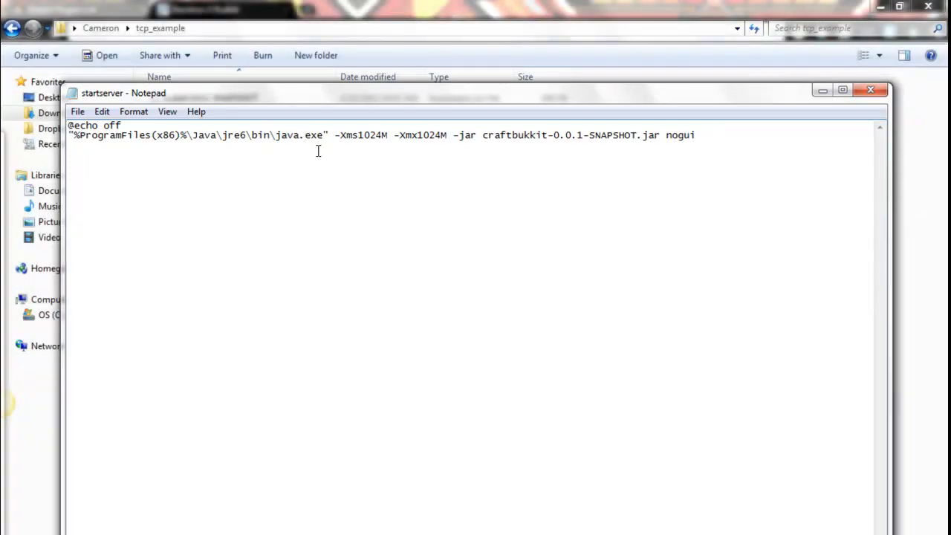
{"action": "left_click", "coordinate": [862, 90]}
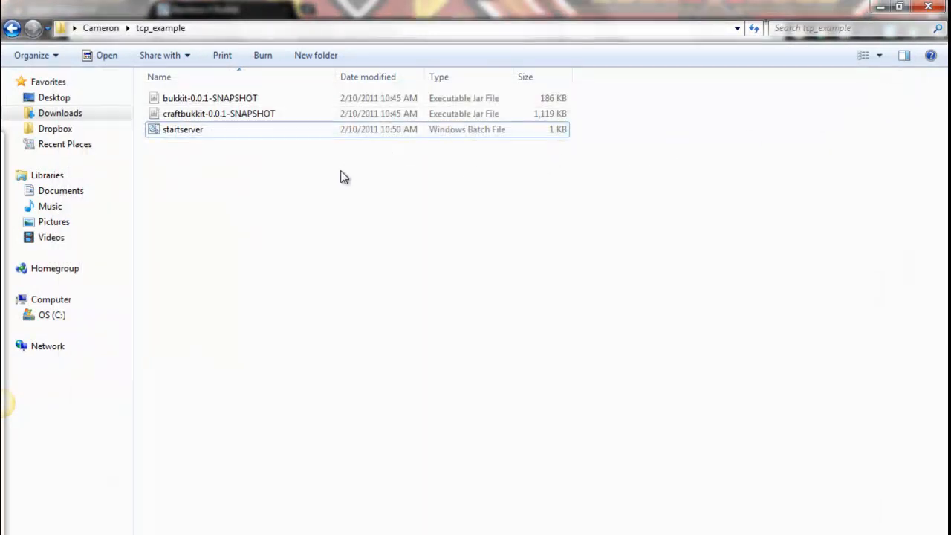
- Launch the server via startserver and check the generated world folder inside tcp_example
{"action": "double_click", "coordinate": [182, 129]}
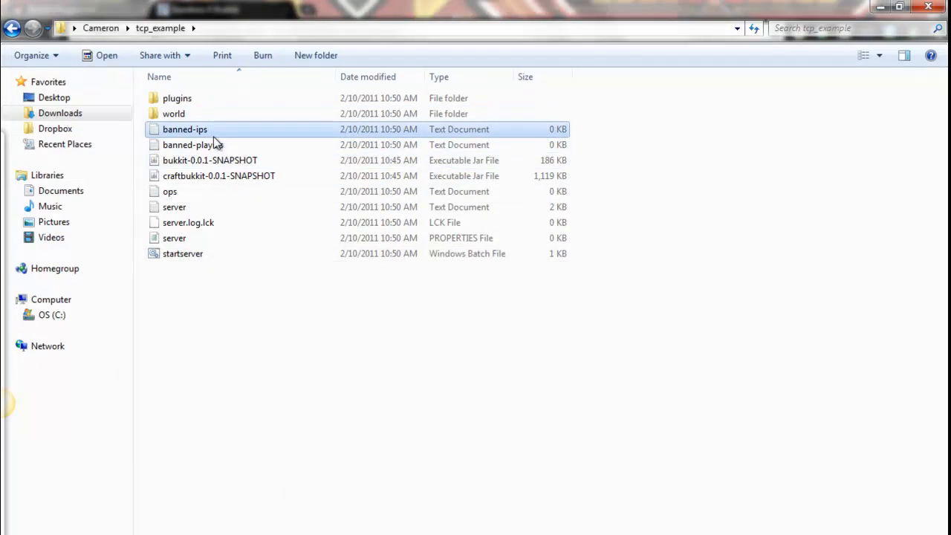
{"action": "mouse_move", "coordinate": [178, 223]}
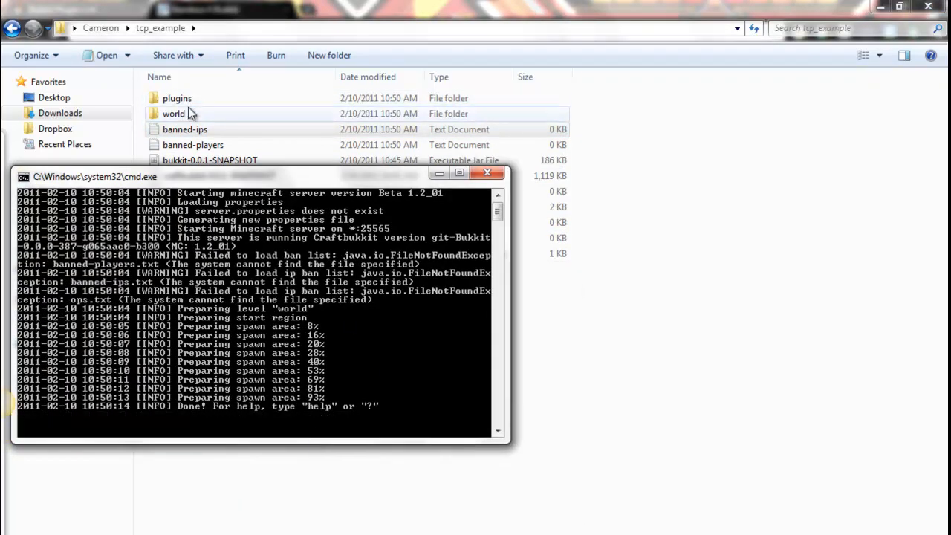
{"action": "double_click", "coordinate": [173, 113]}
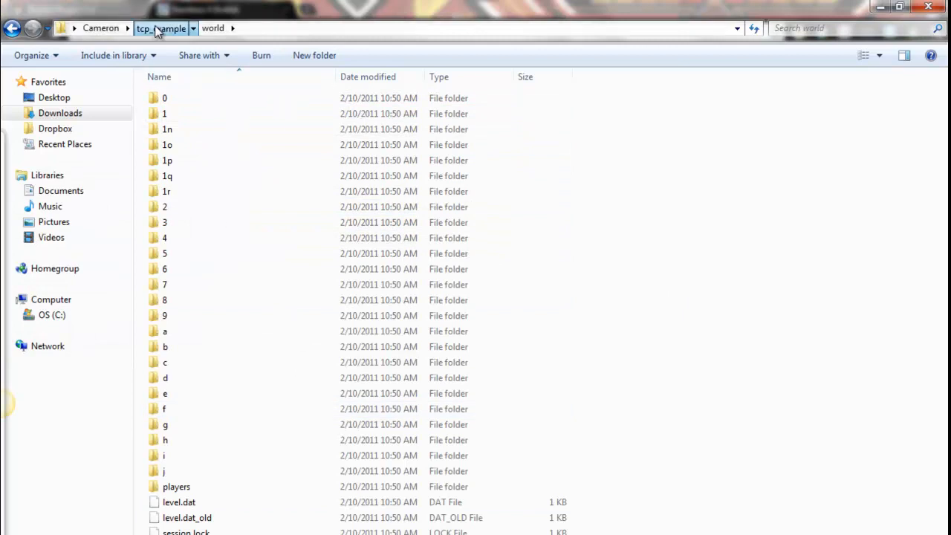
{"action": "left_click", "coordinate": [157, 27]}
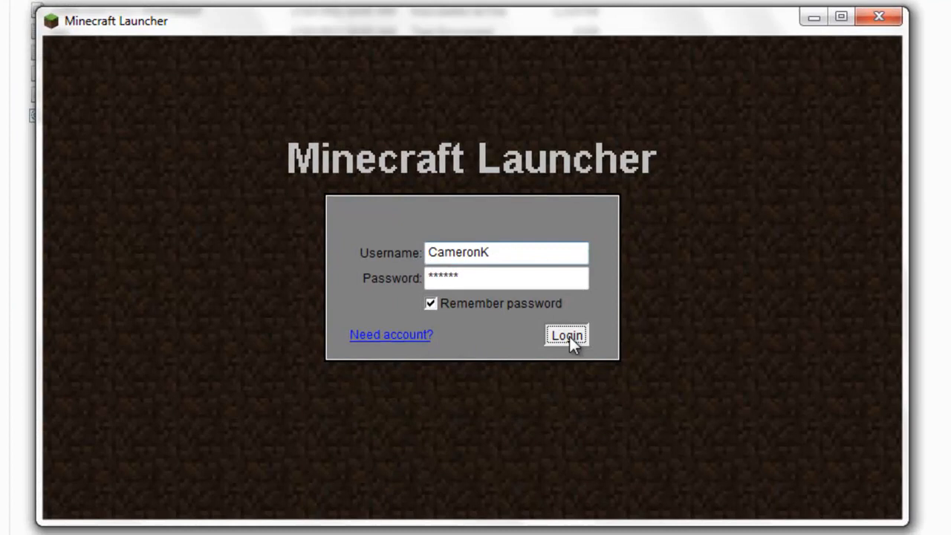
- Log in through the Minecraft Launcher and go to Multiplayer to join the server
{"action": "left_click", "coordinate": [566, 335]}
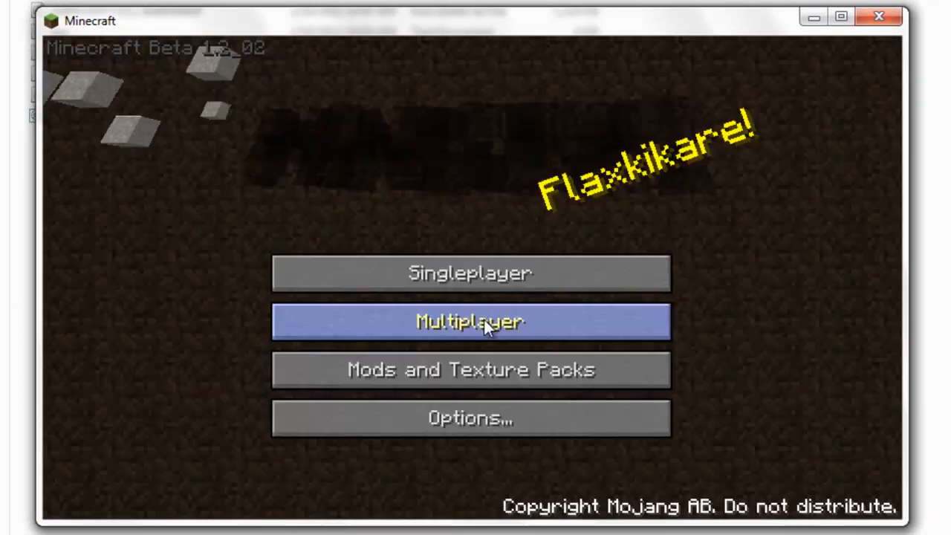
{"action": "left_click", "coordinate": [471, 322]}
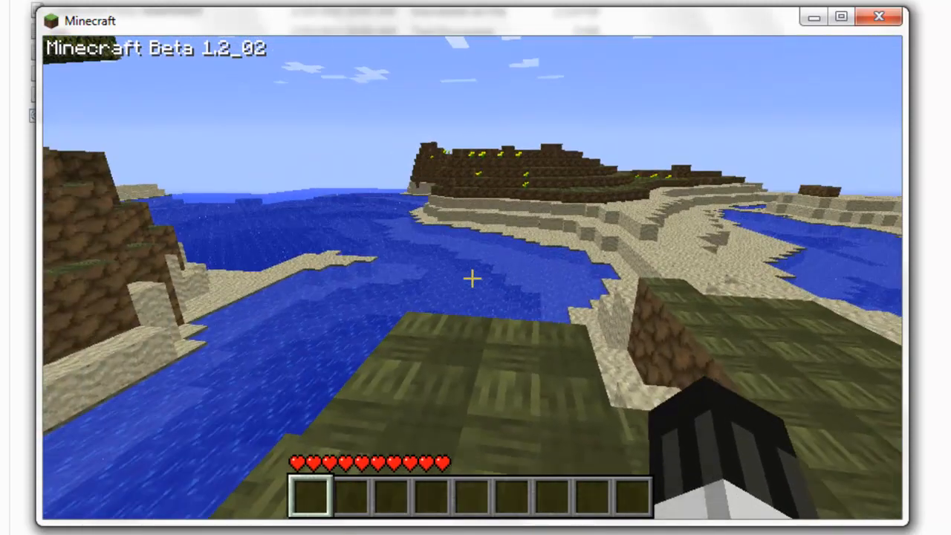
{"action": "mouse_move", "coordinate": [473, 280]}
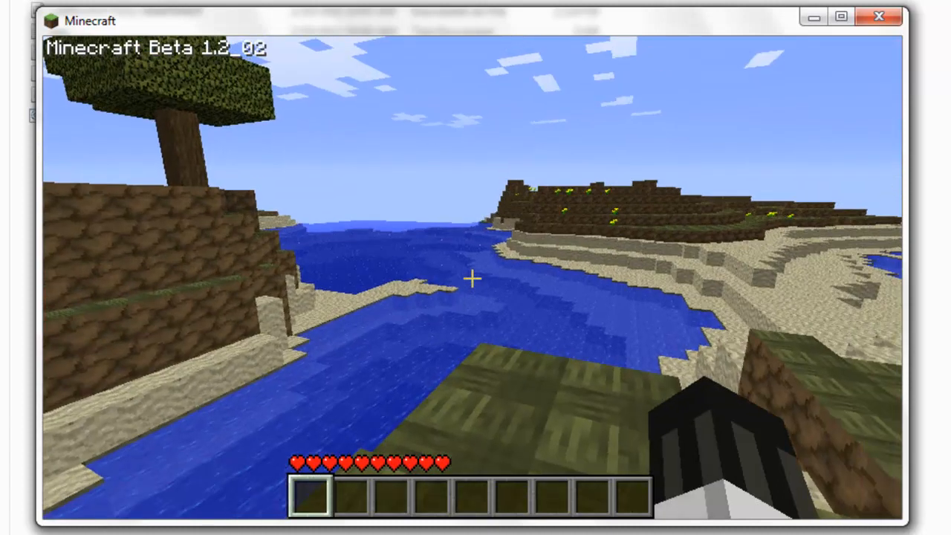